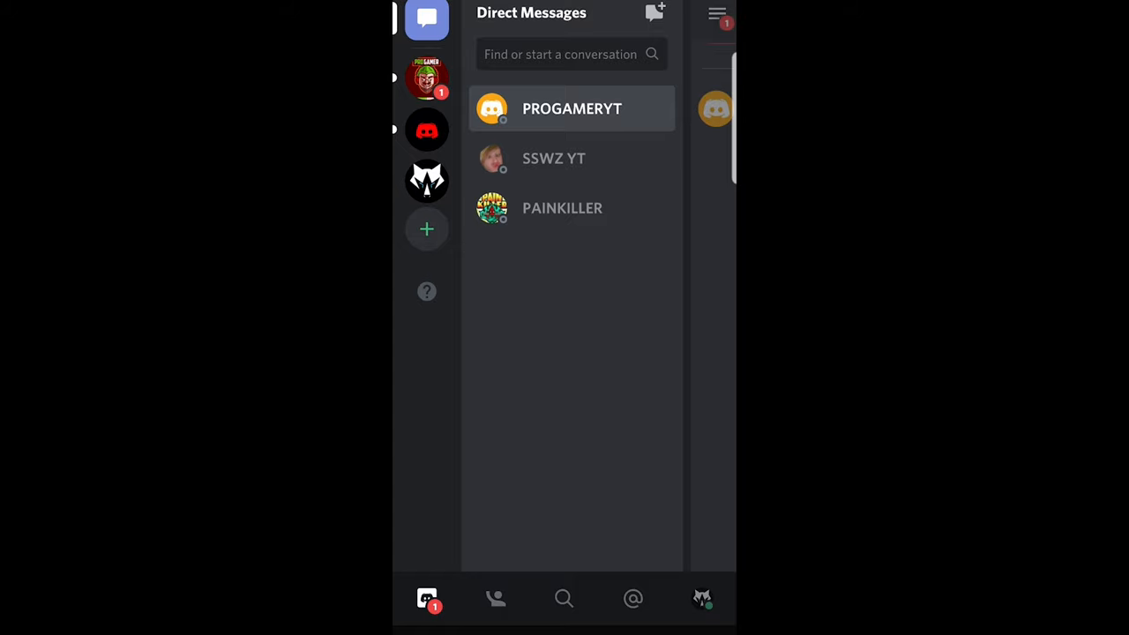
Open User Settings via your profile avatar in the bottom navigation bar
{"action": "left_click", "coordinate": [702, 598]}
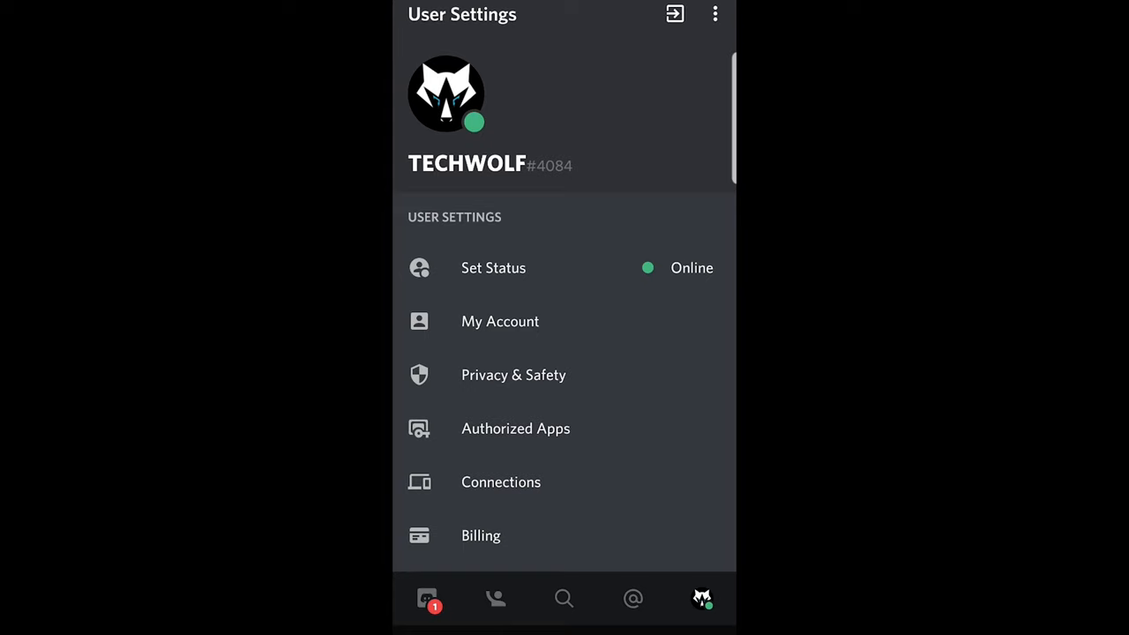
Choose Delete Account under My Account's Account Management, triggering the 'You Own Servers!' notice
{"action": "left_click", "coordinate": [500, 322]}
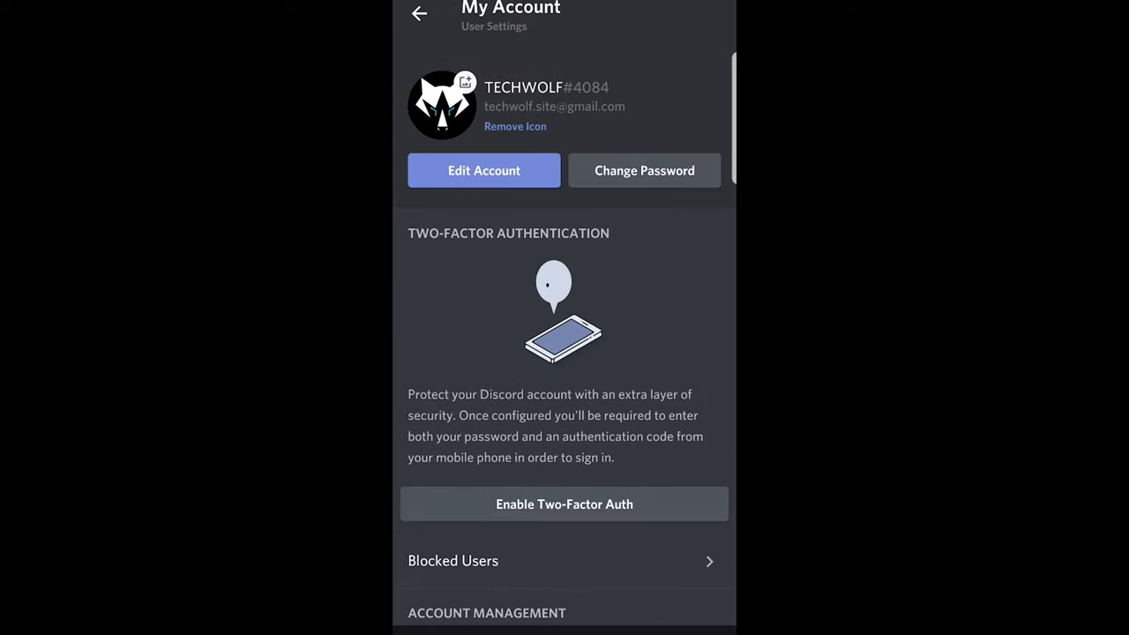
{"action": "scroll", "scroll_direction": "down", "scroll_amount": 3}
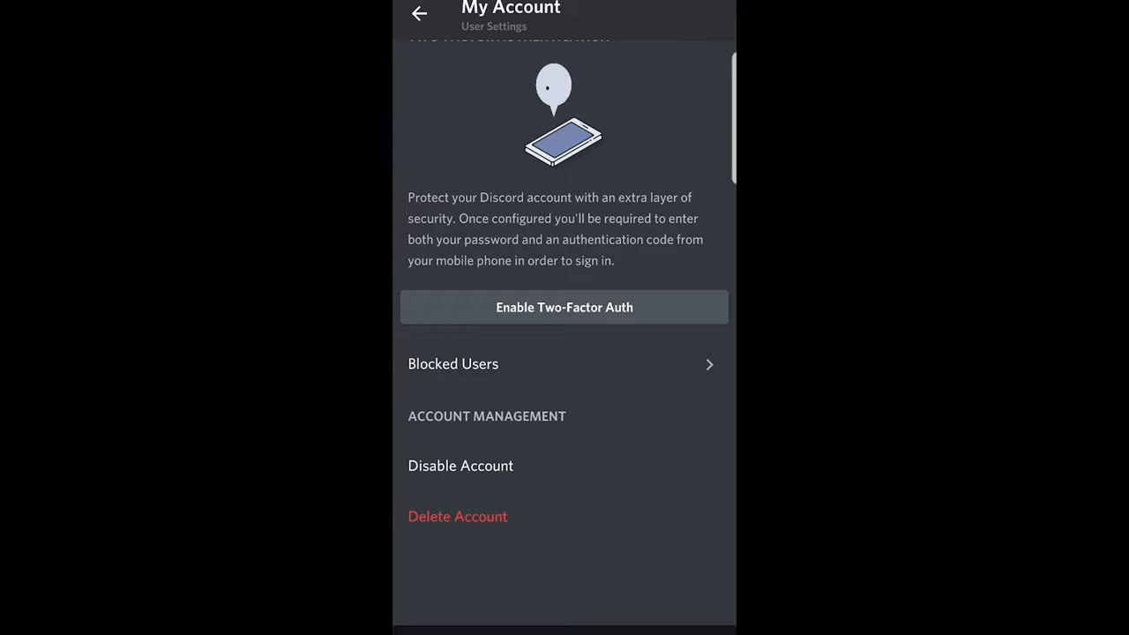
{"action": "left_click", "coordinate": [457, 516]}
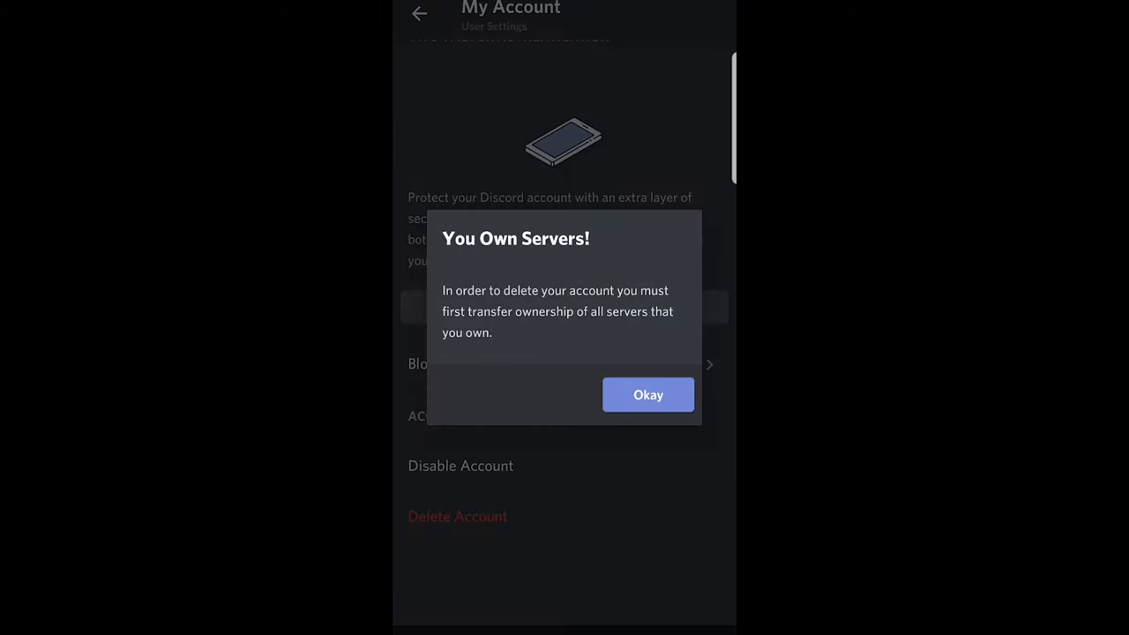